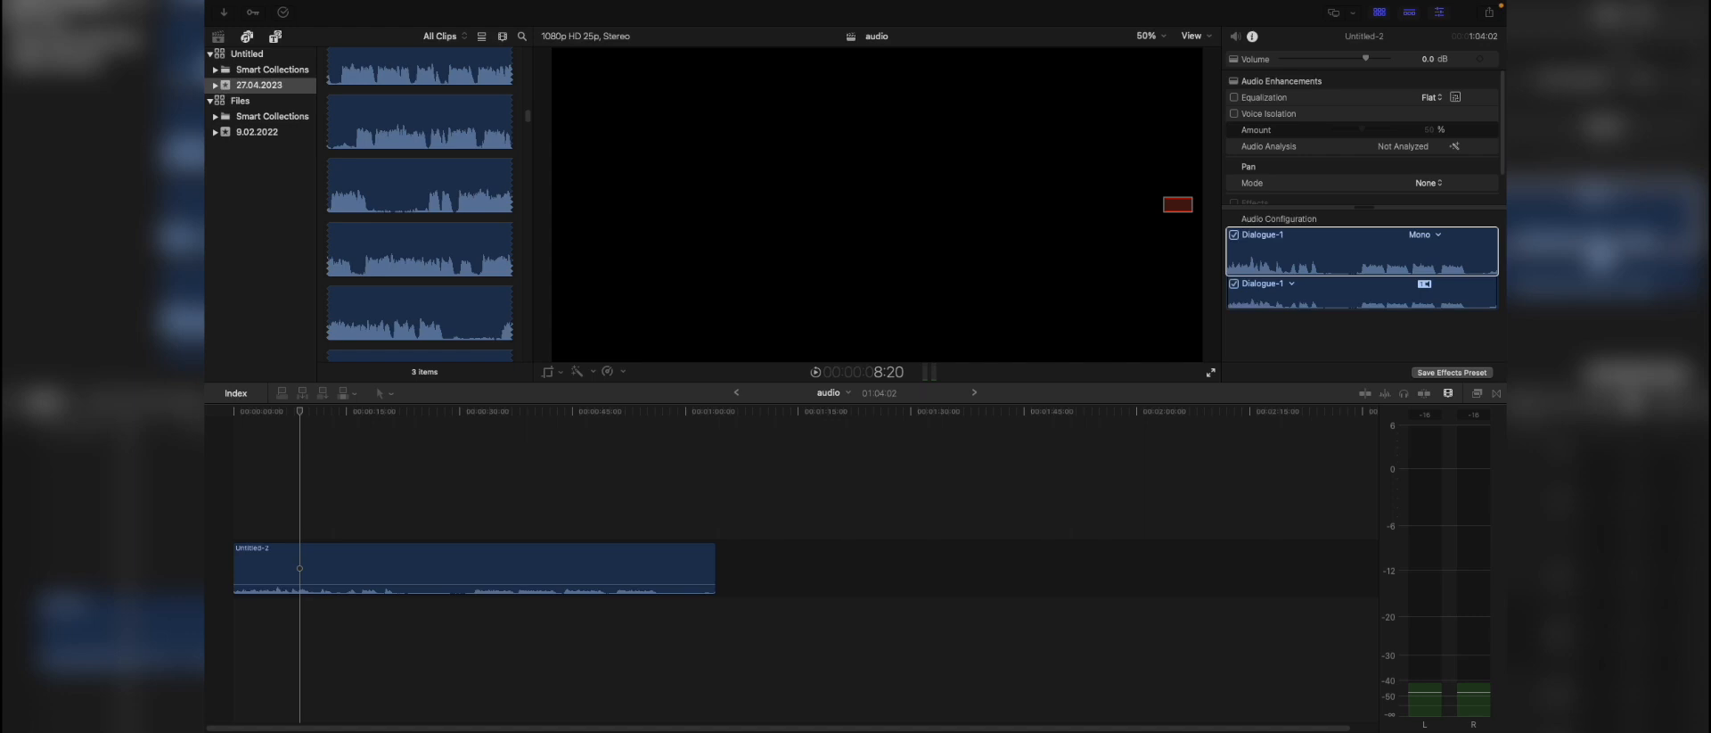
pyautogui.moveTo(657, 462)
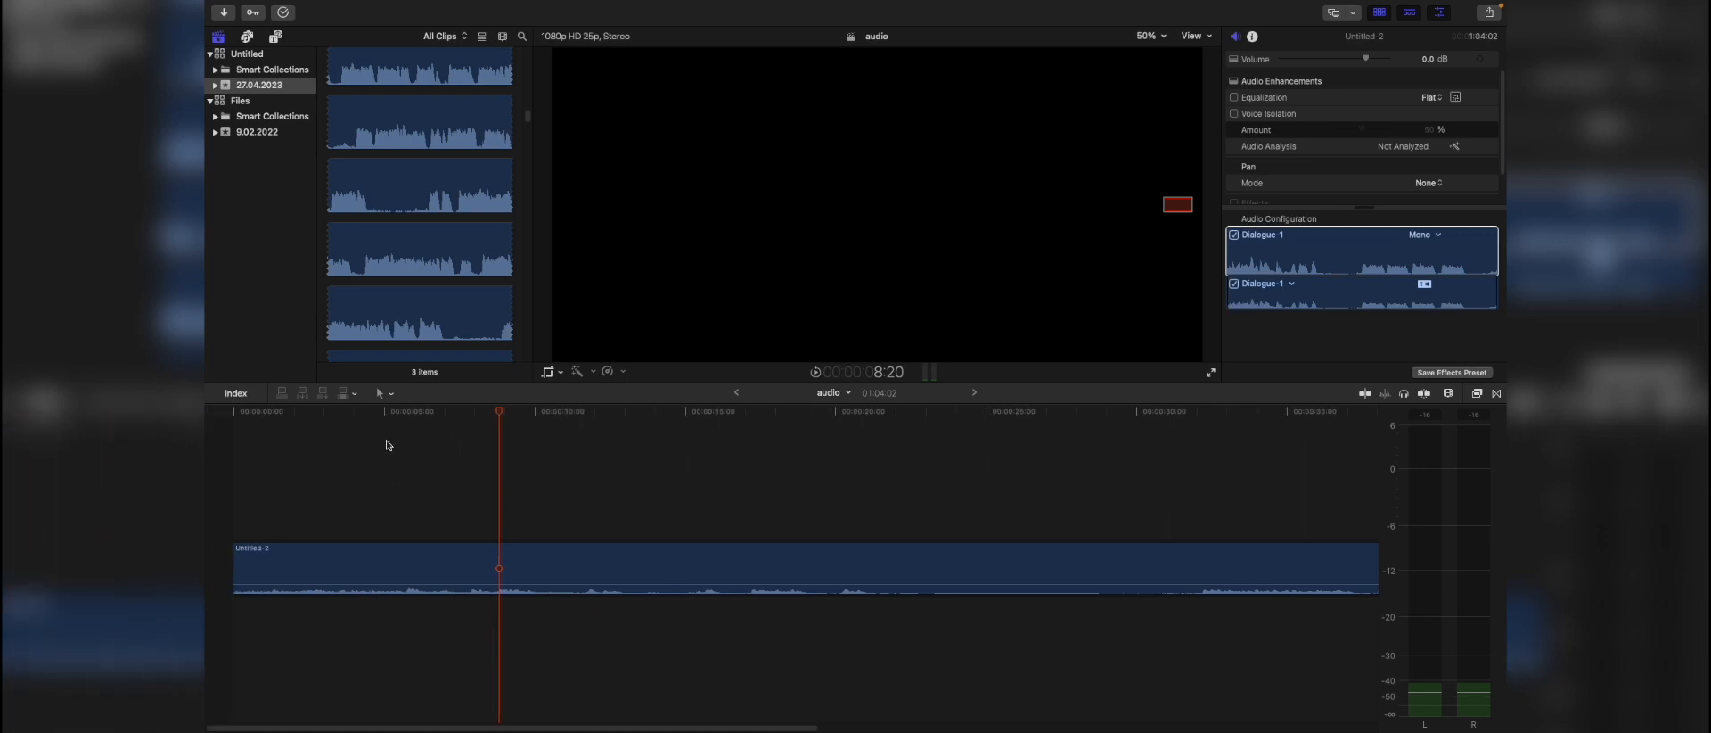
pyautogui.moveTo(636, 381)
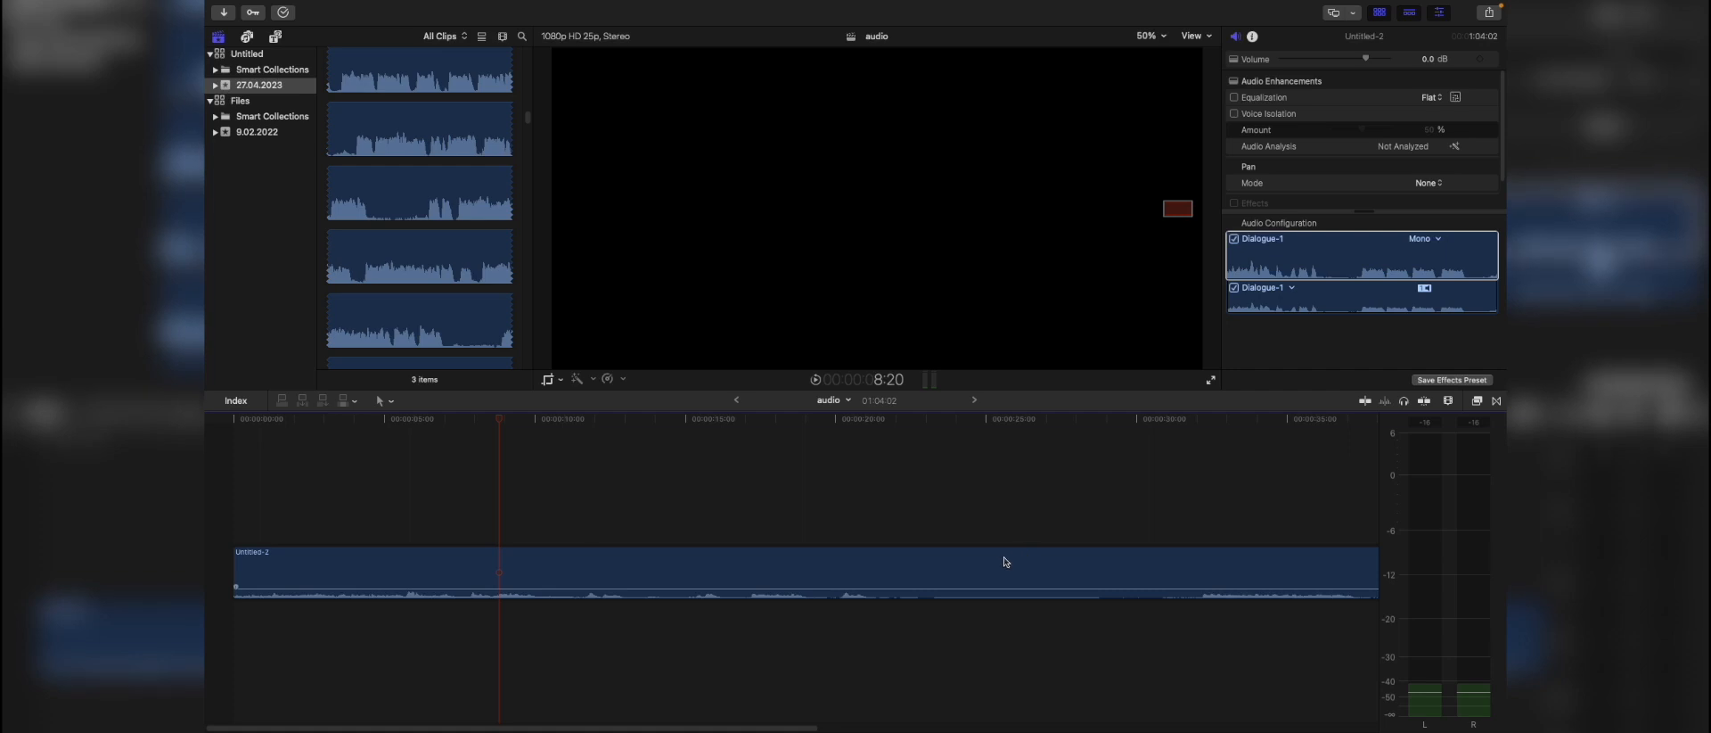
# Reposition the playhead to a point a few seconds past the audio clip's start
pyautogui.click(765, 569)
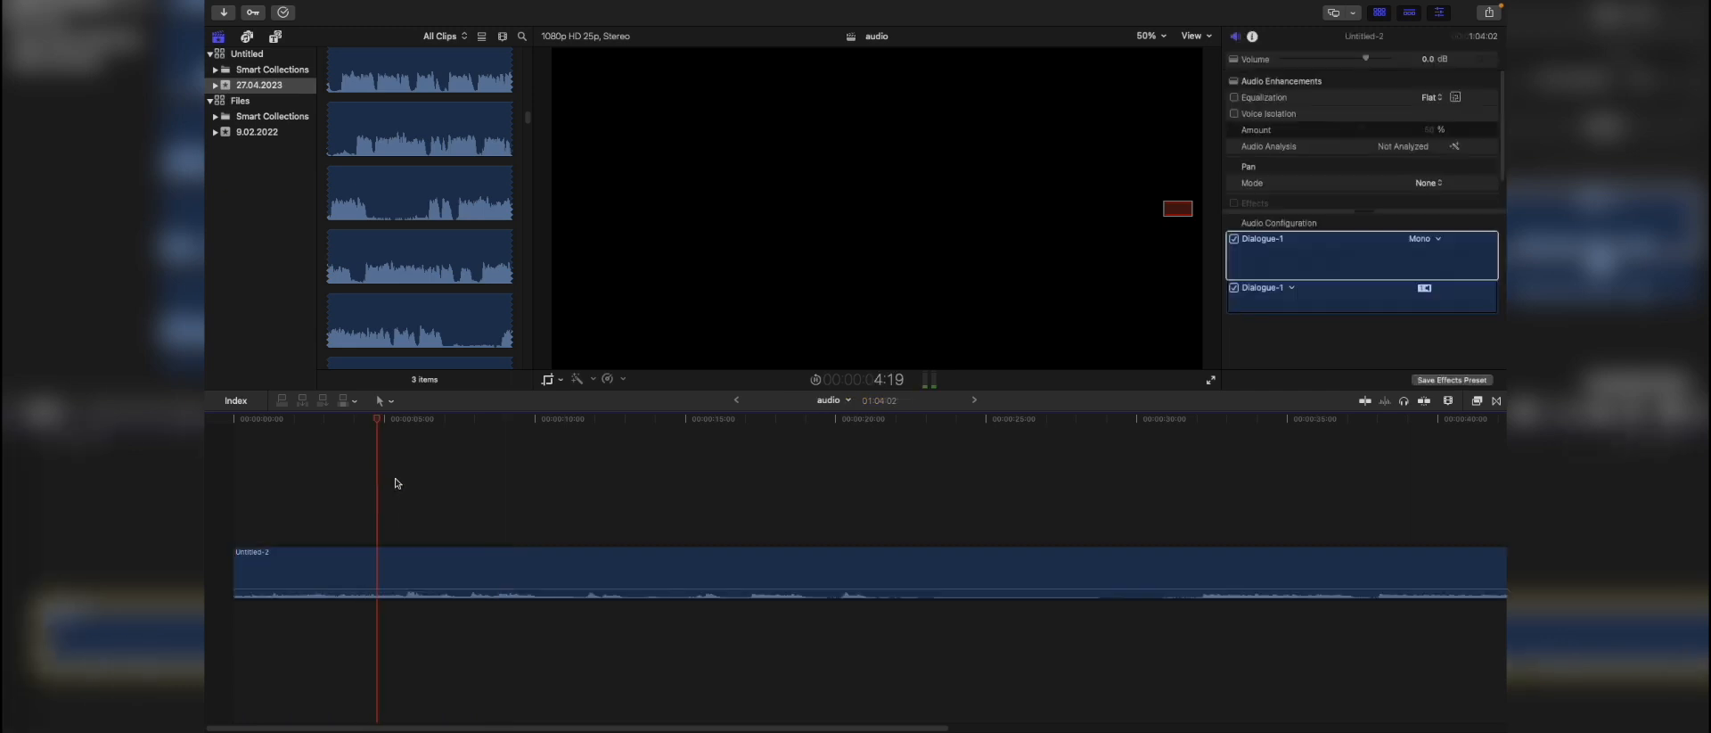
pyautogui.click(417, 554)
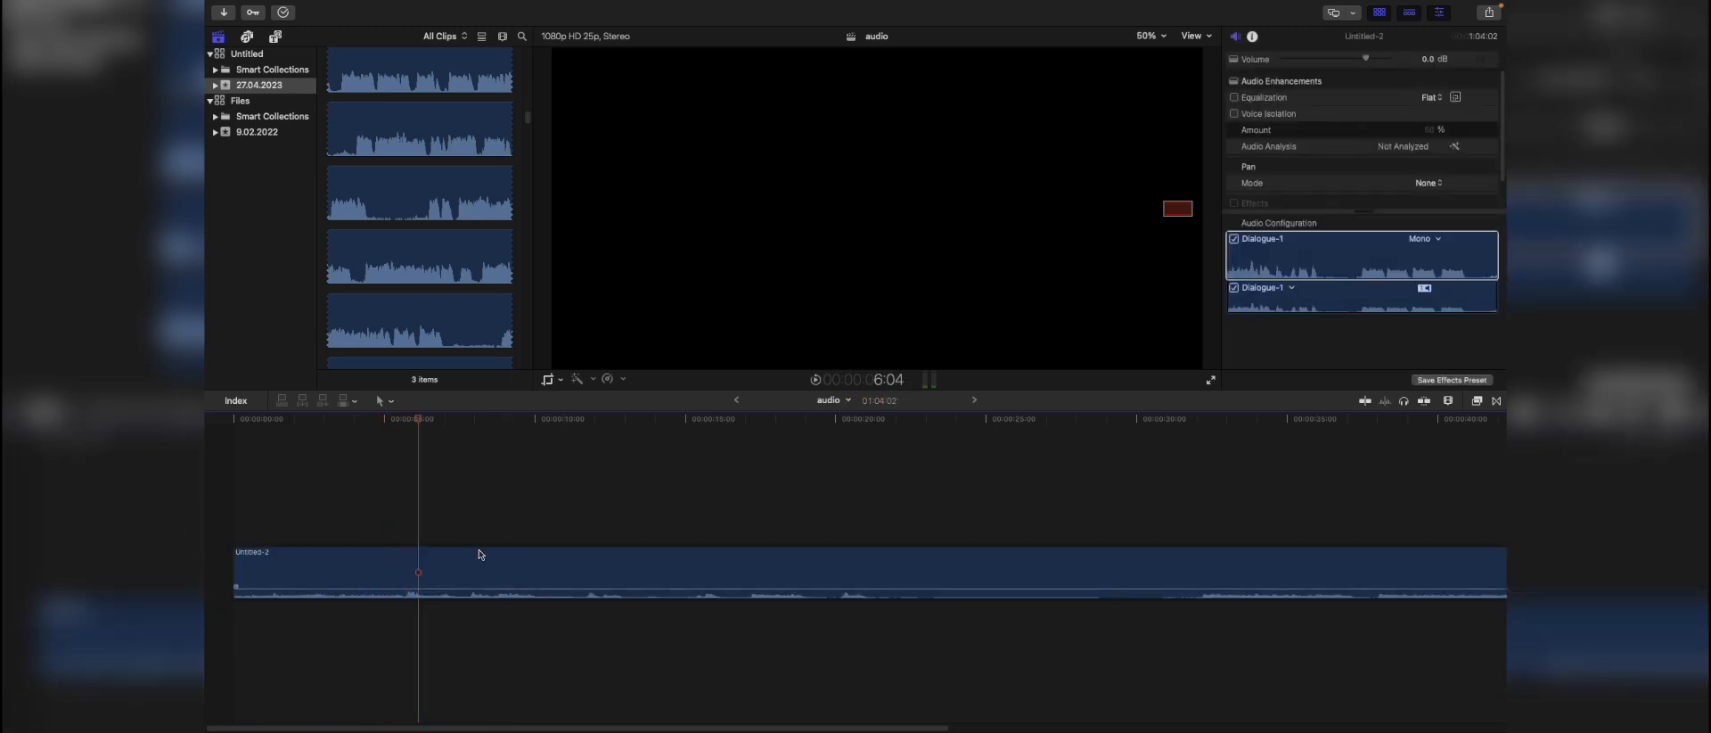